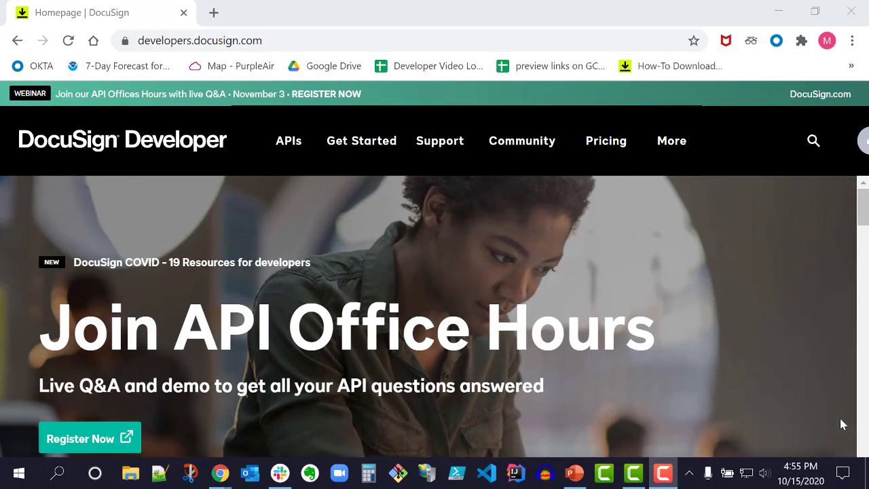
Reach the eSignature REST API Quickstart page showing step 1, Log In.
click(200, 41)
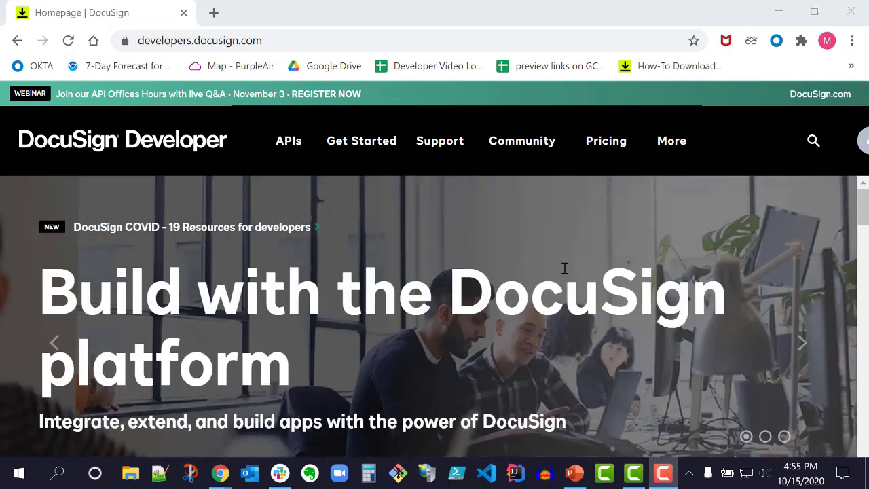
click(361, 140)
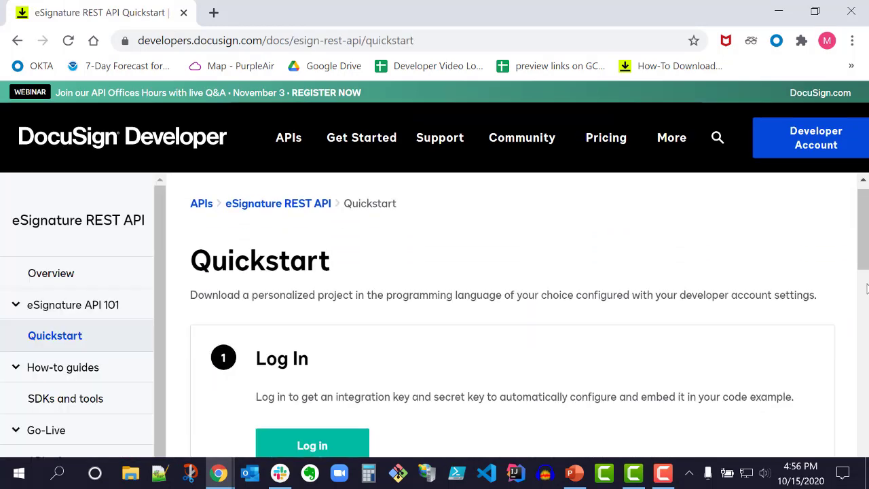
scroll(down, 3)
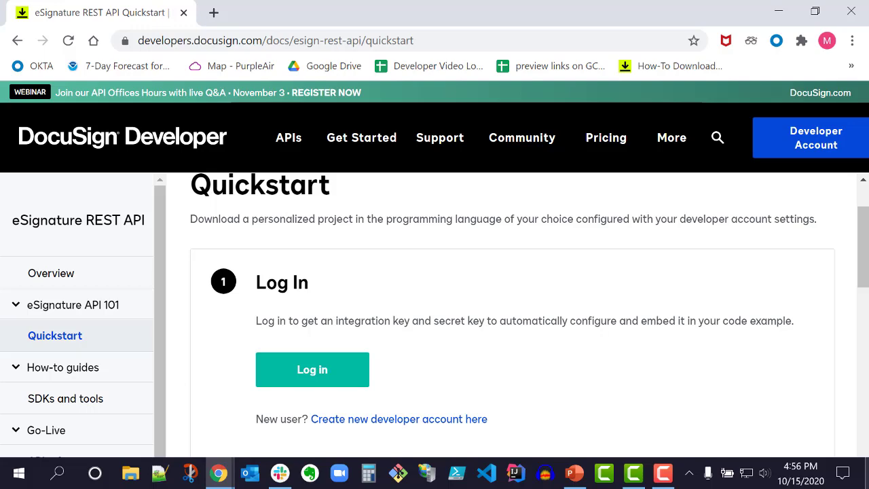
Log in and register the app name 'Tally Customer Portal', reaching the language step.
click(312, 369)
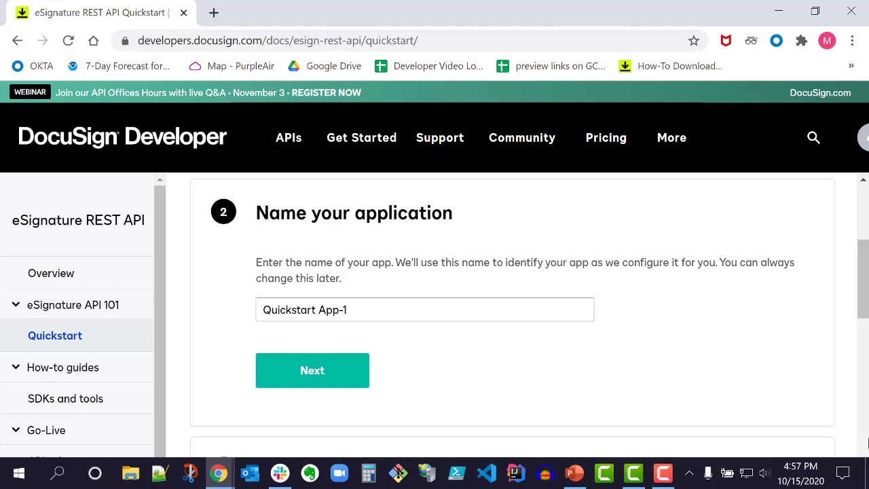
text(Tally Customer Portal)
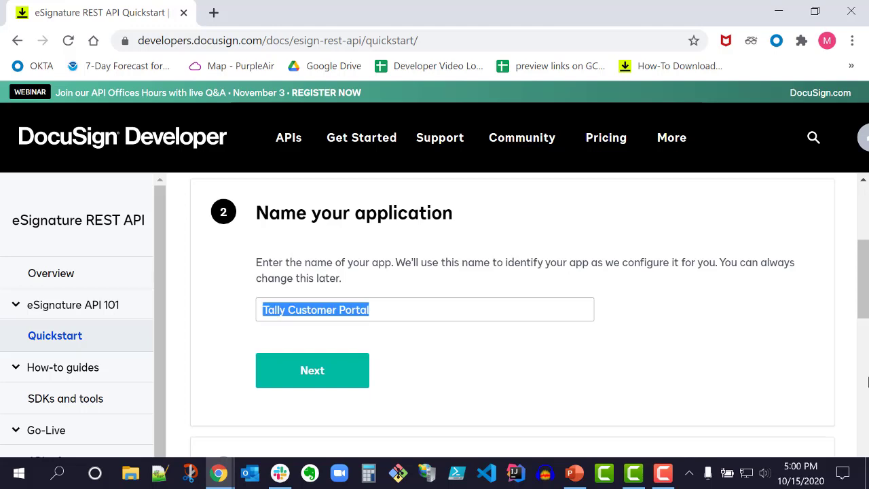
click(313, 370)
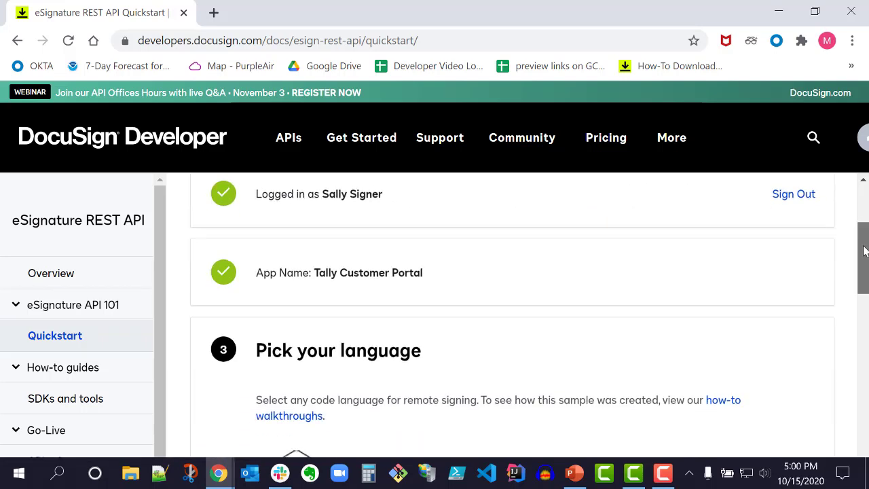
Choose Java and download the Tally Customer Portal-java zip to Downloads.
scroll(down, 3)
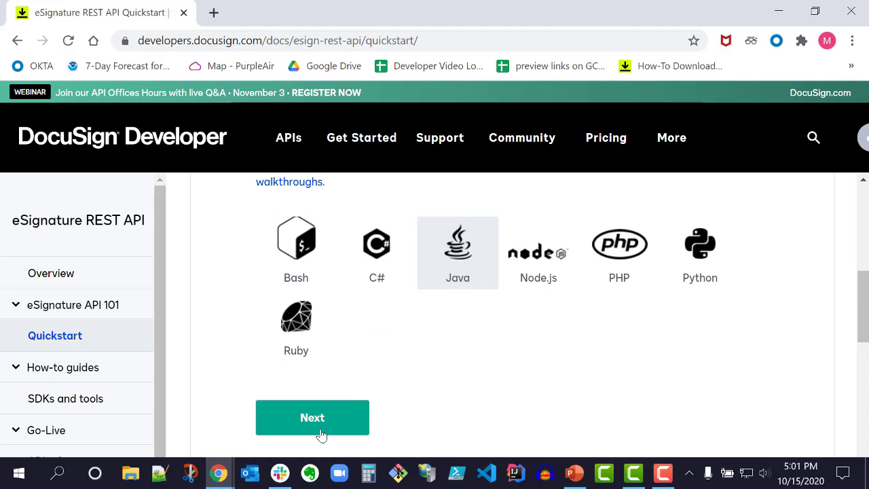
click(313, 419)
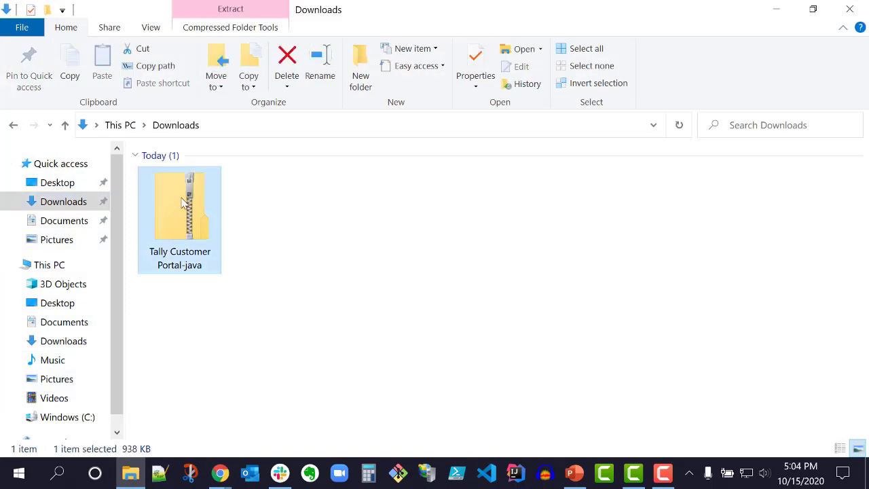
Extract the Tally Customer Portal-java zip and select README in the project folder.
double_click(179, 204)
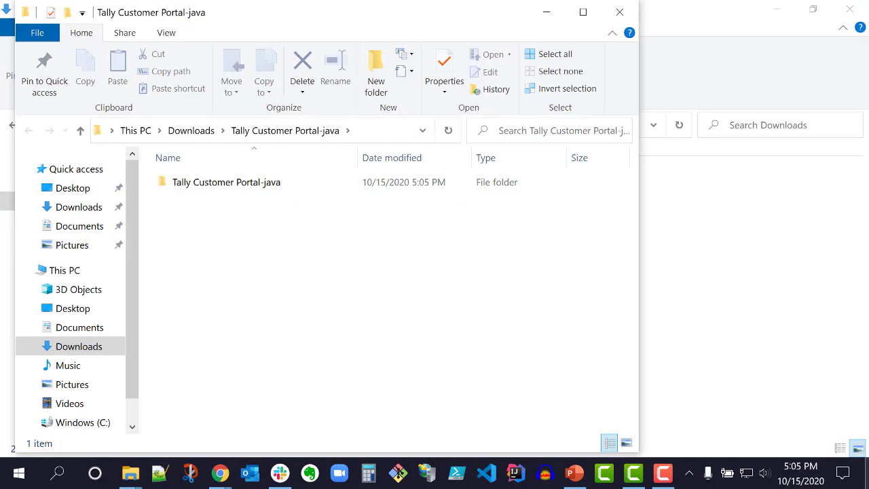
double_click(225, 182)
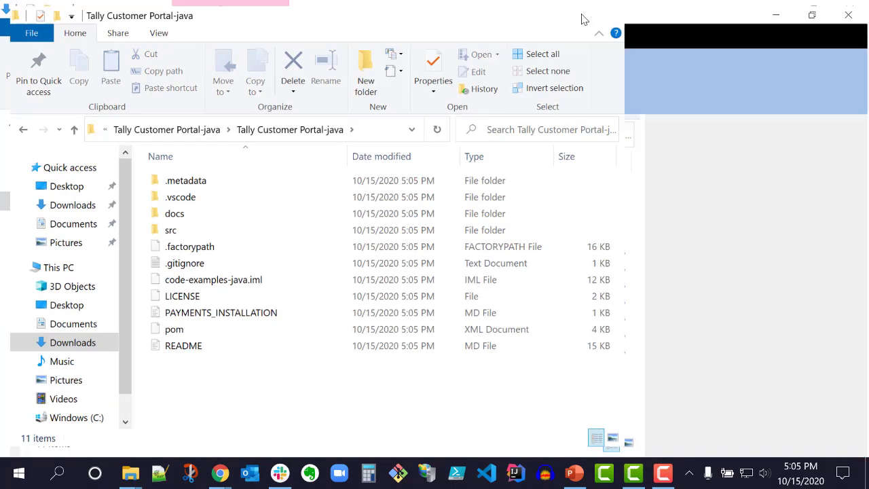
click(184, 346)
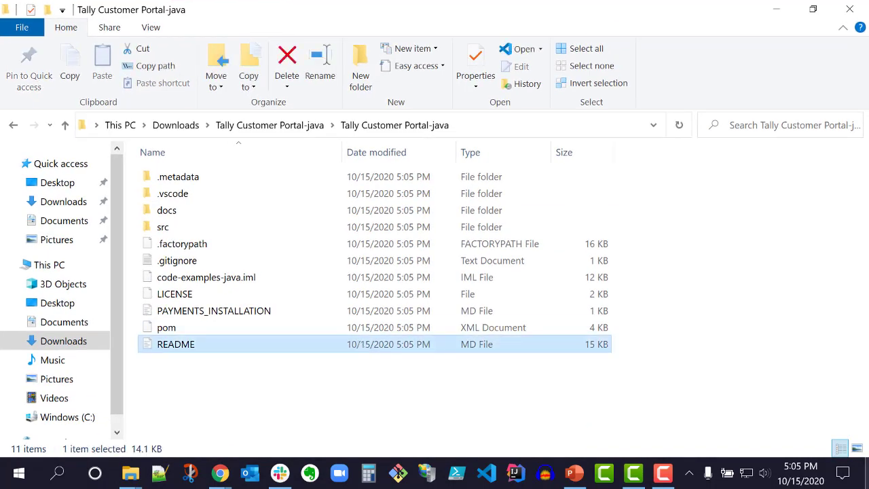